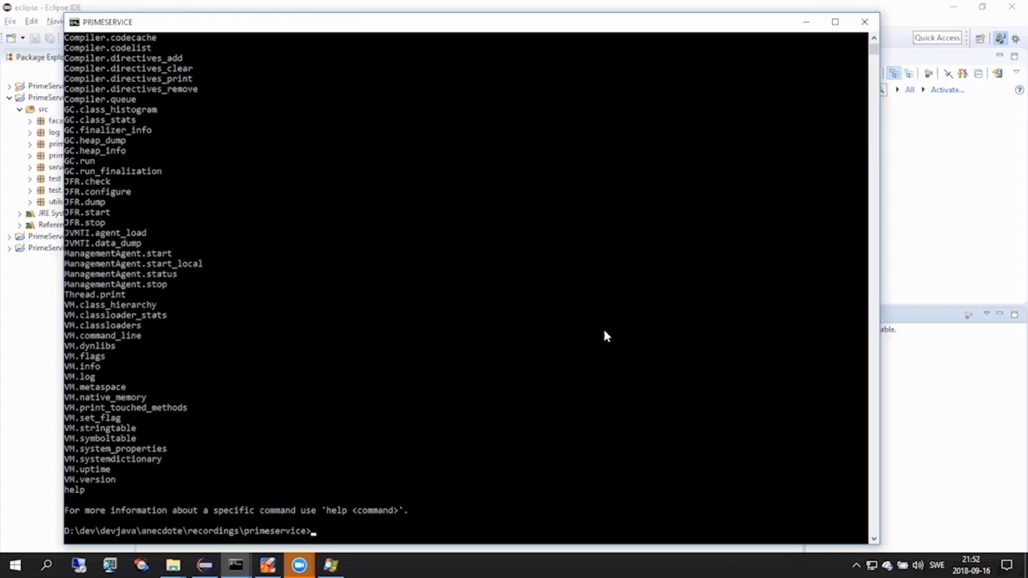
- Start a flight recording named 'continuous' on process 3828 with jcmd JFR.start
type("%JAVA_HOME%\\bin\\jcmd 3828 JFR.start name=contin")
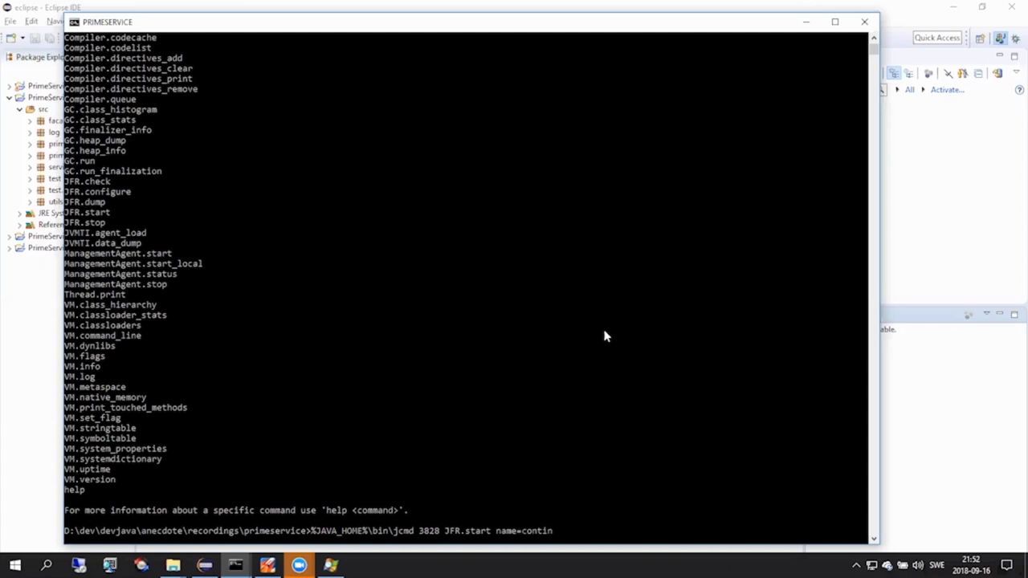
type("uous")
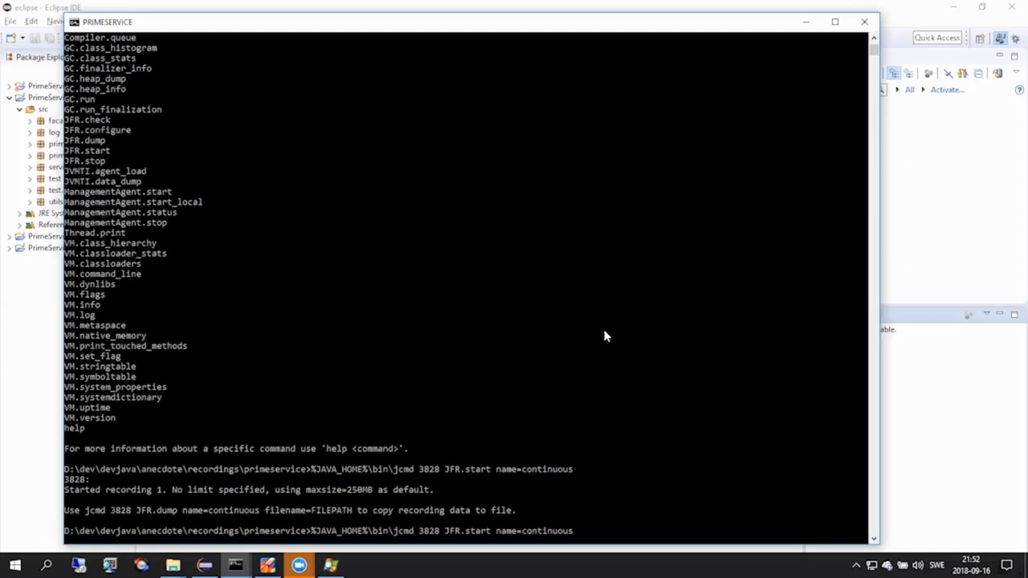
- Check that the 'continuous' recording is still running, then switch windows
type("JFR.check")
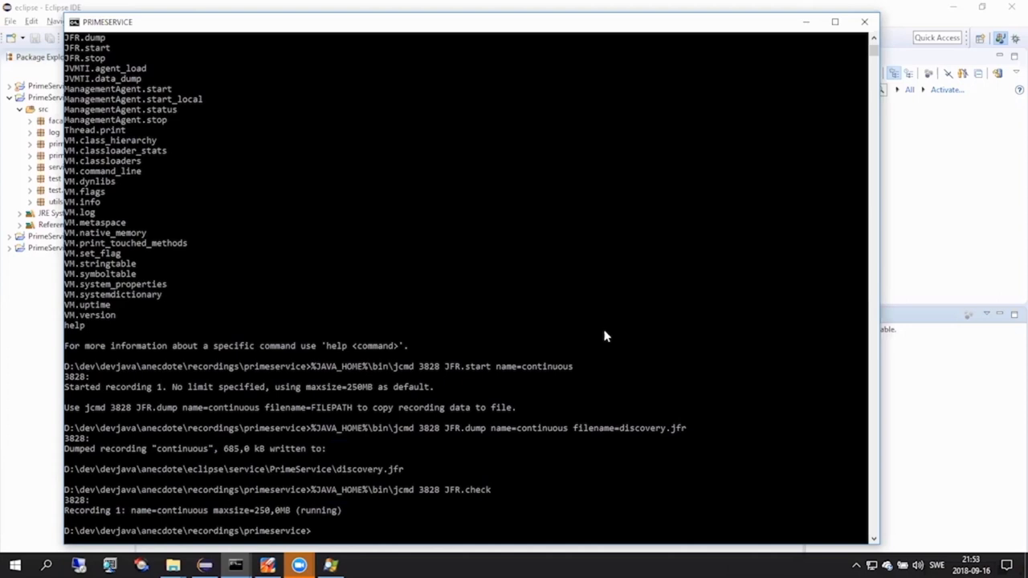
key("alt+tab")
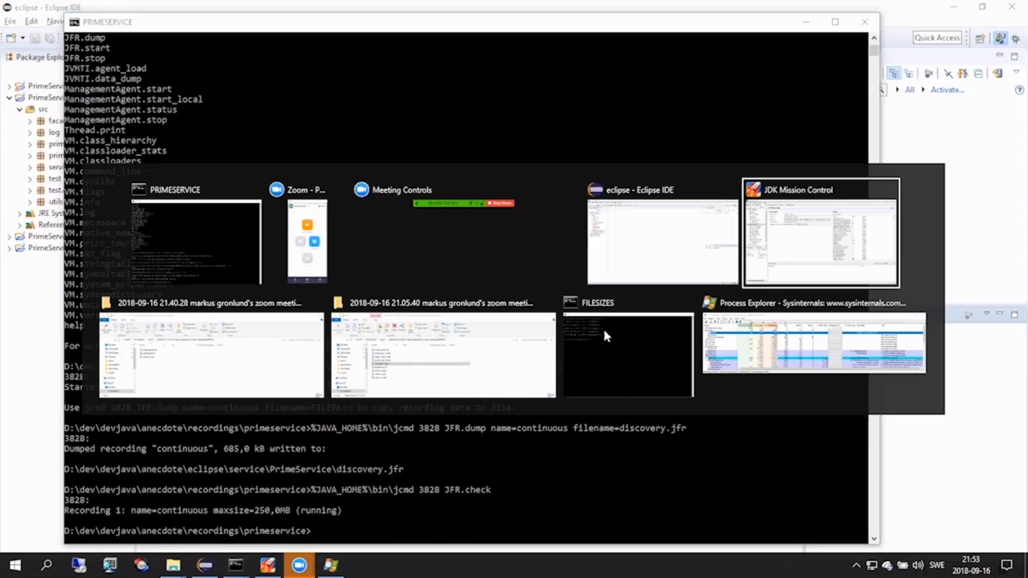
- View the recording file sizes console, then dismiss JMC's About dialog
left_click(627, 355)
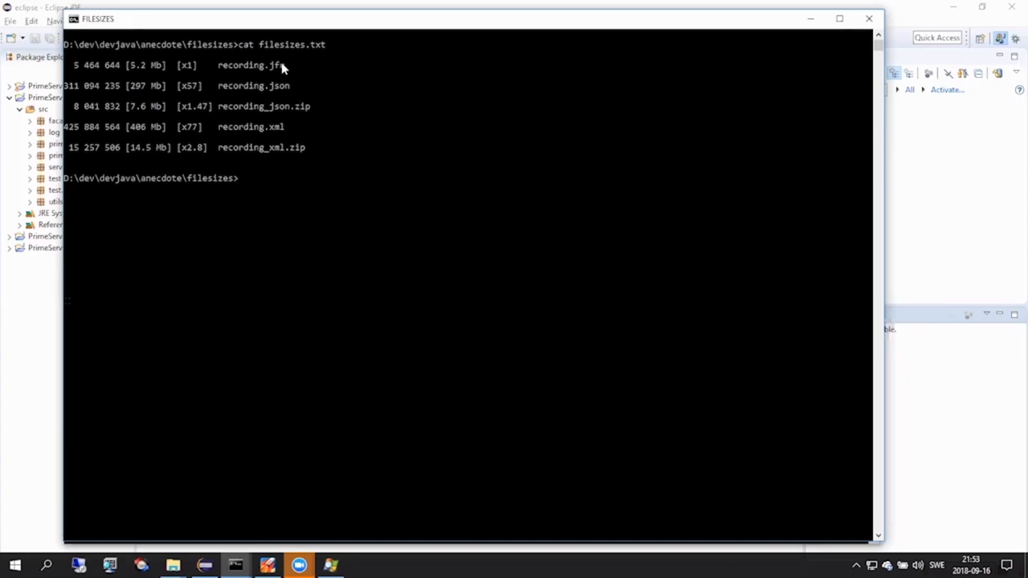
mouse_move(136, 72)
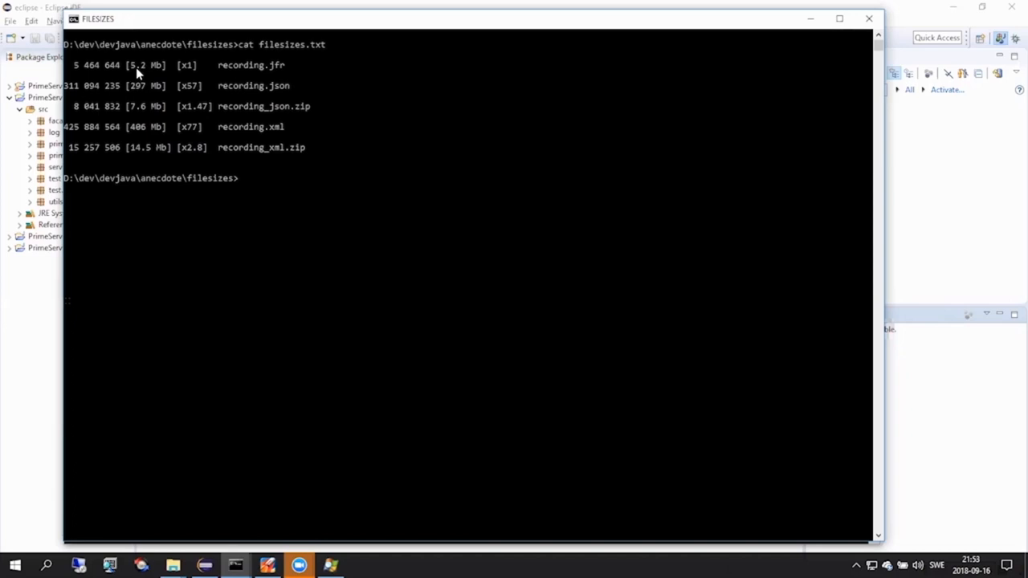
mouse_move(328, 95)
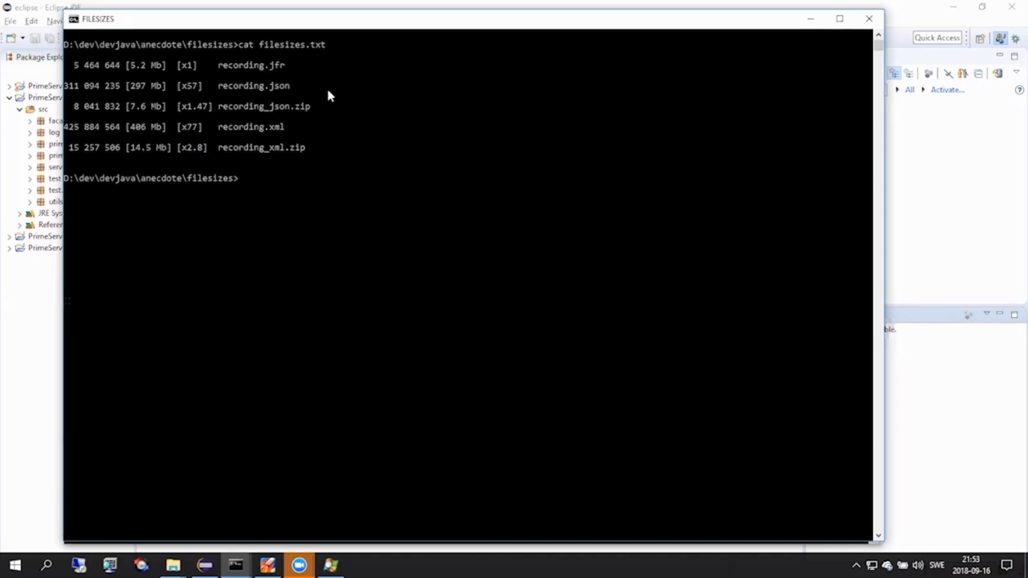
mouse_move(342, 117)
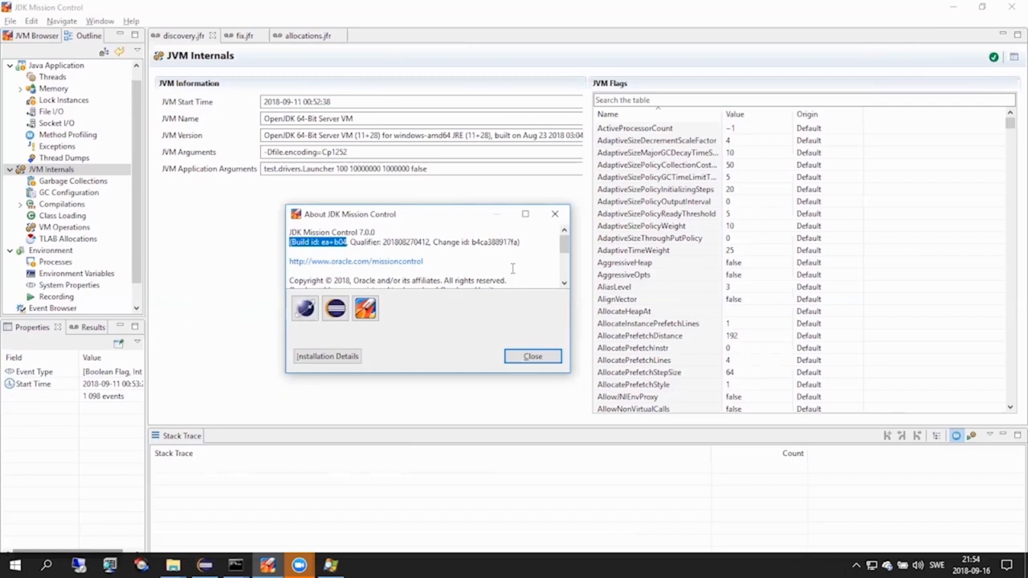
left_click(532, 355)
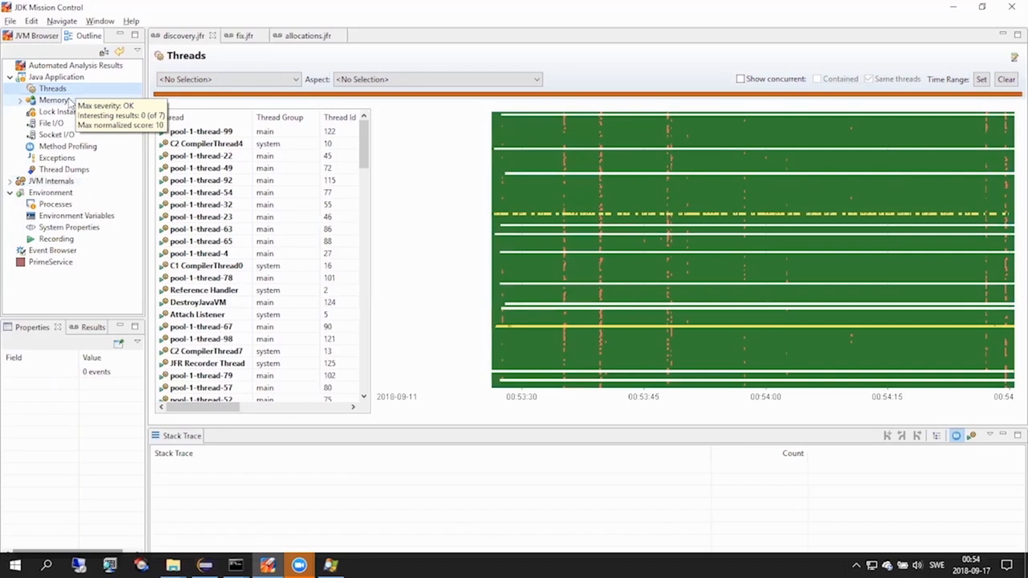
left_click(201, 290)
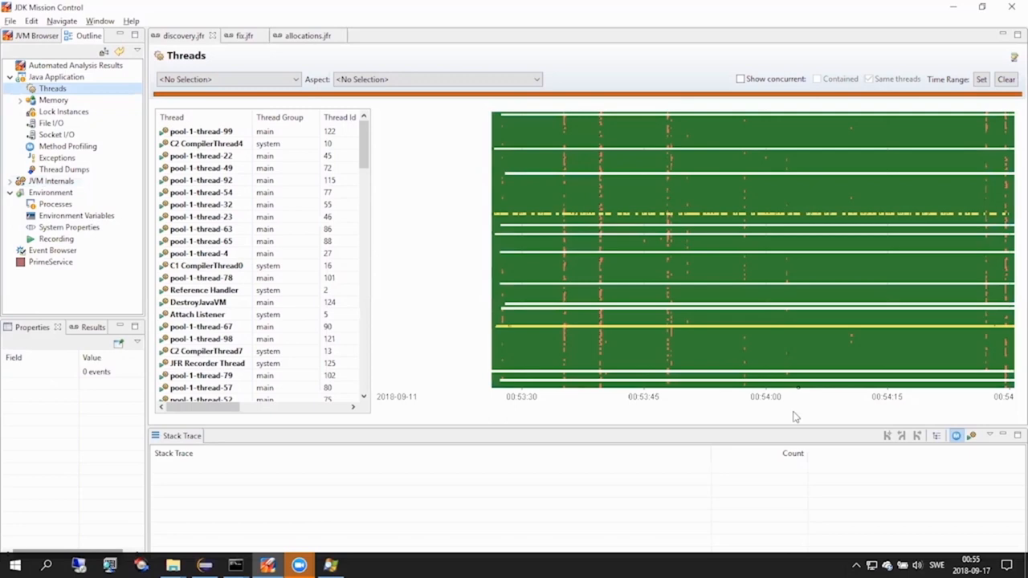
mouse_move(776, 449)
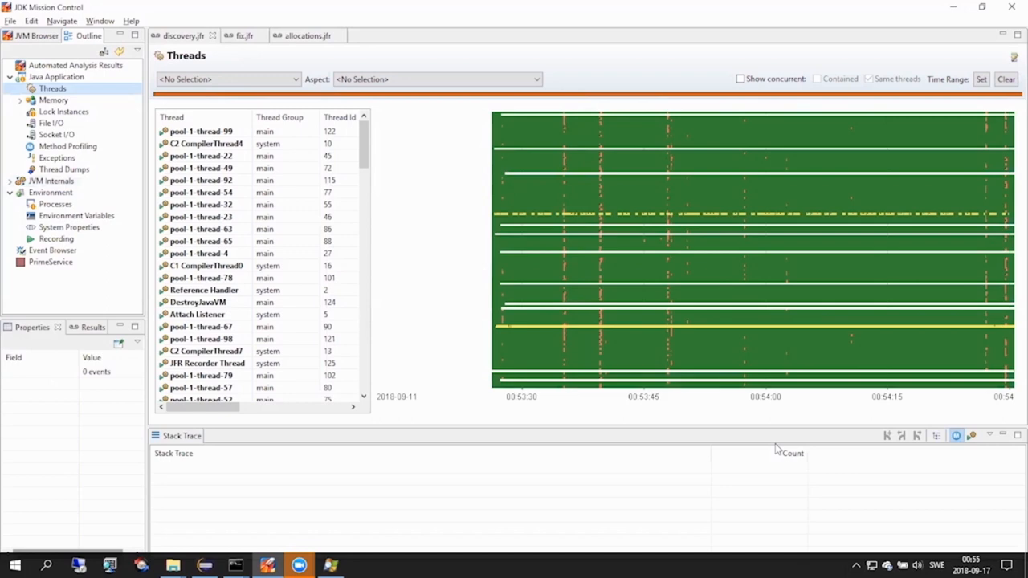
mouse_move(684, 388)
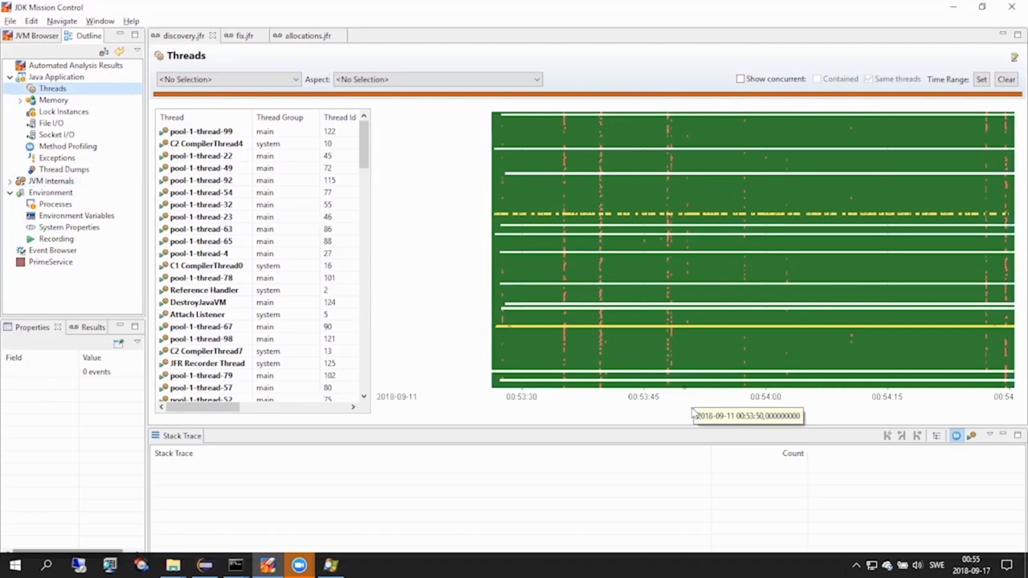
mouse_move(677, 416)
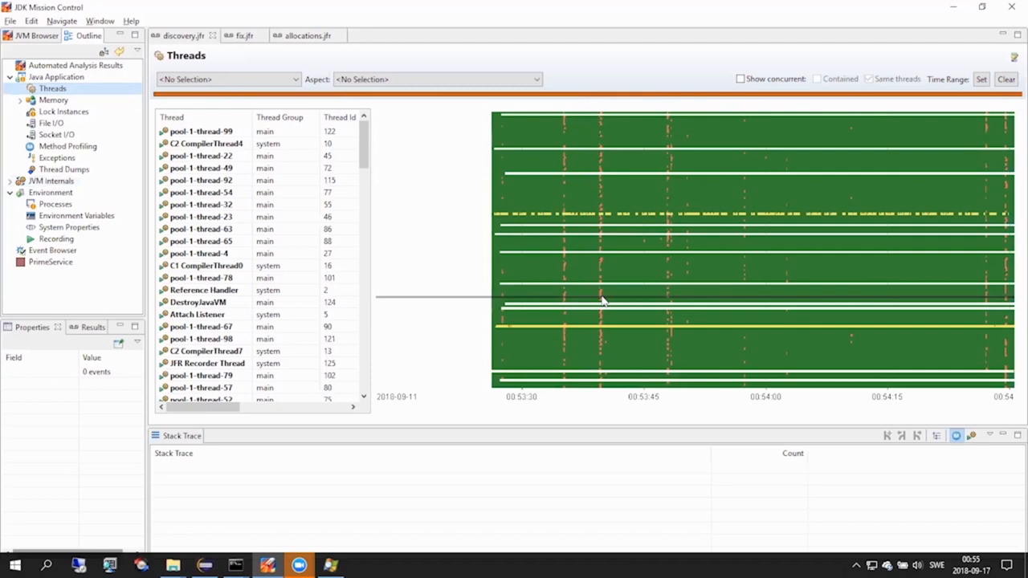
mouse_move(603, 301)
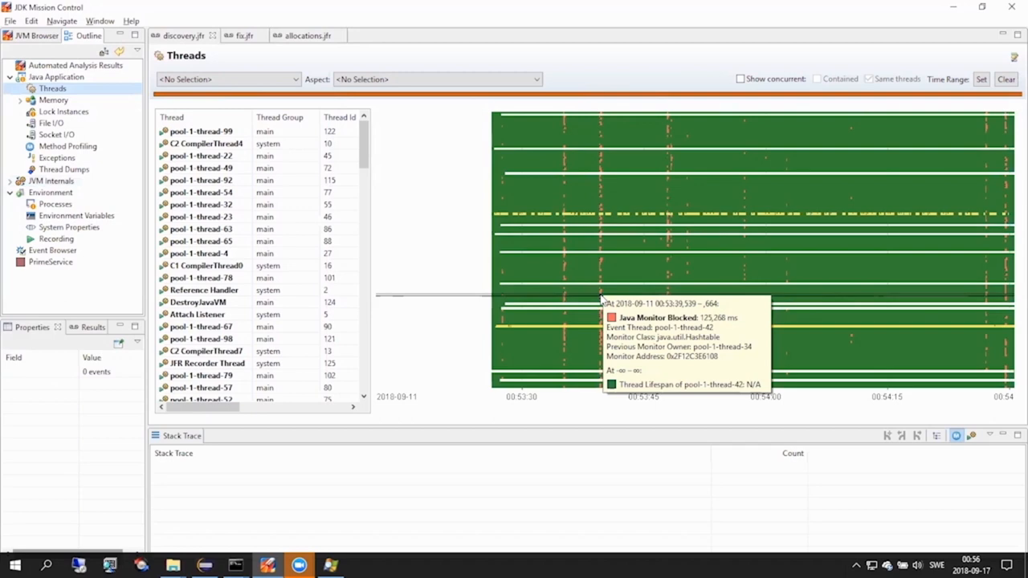
mouse_move(605, 201)
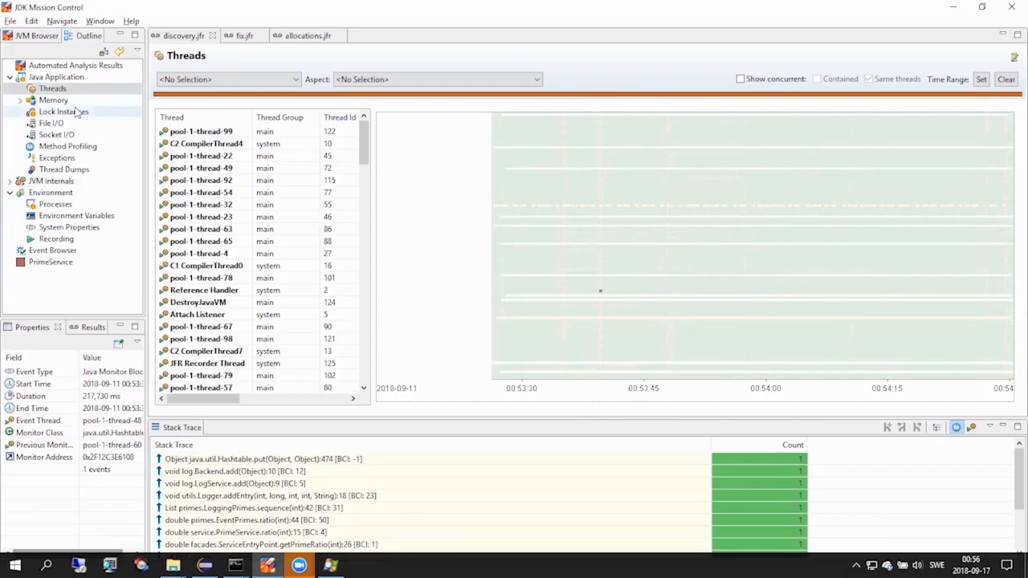
- Expand PrimeService_v2's log package to reveal Backend.java and LogService.java
left_click(64, 111)
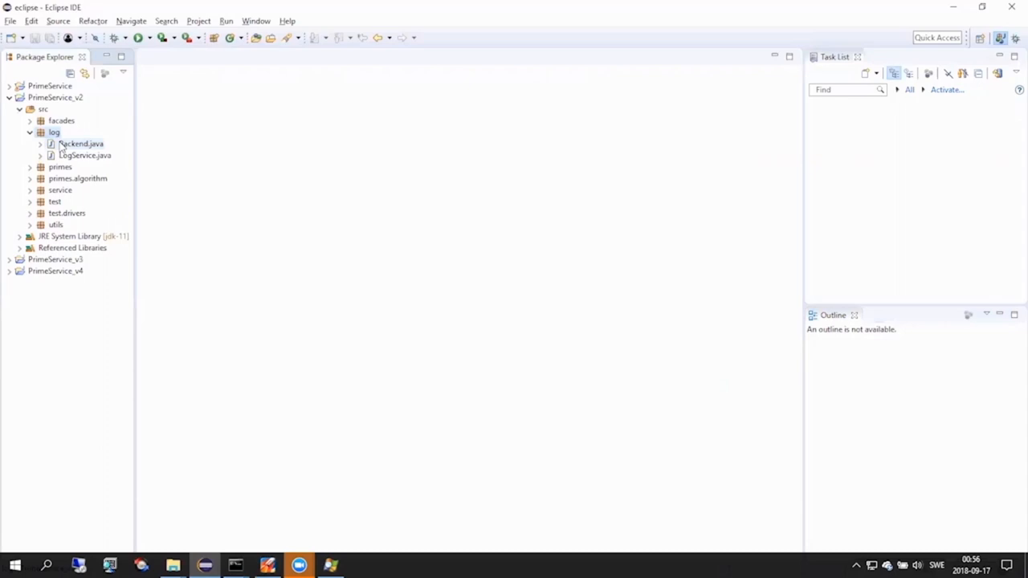
- Open PrimeService_v3's Backend.java, showing records as a ConcurrentHashMap, and view launch configurations
double_click(81, 143)
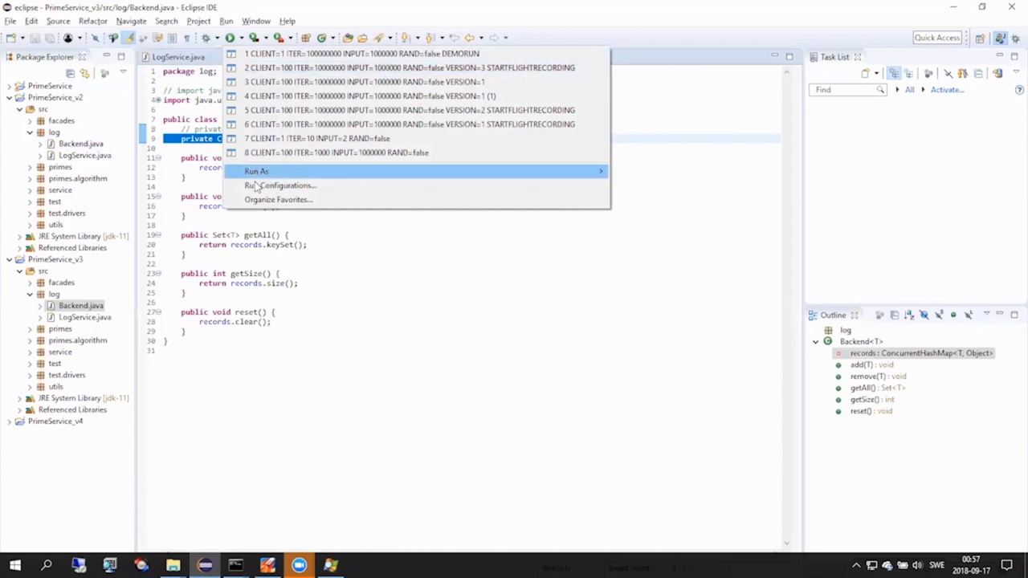
left_click(282, 186)
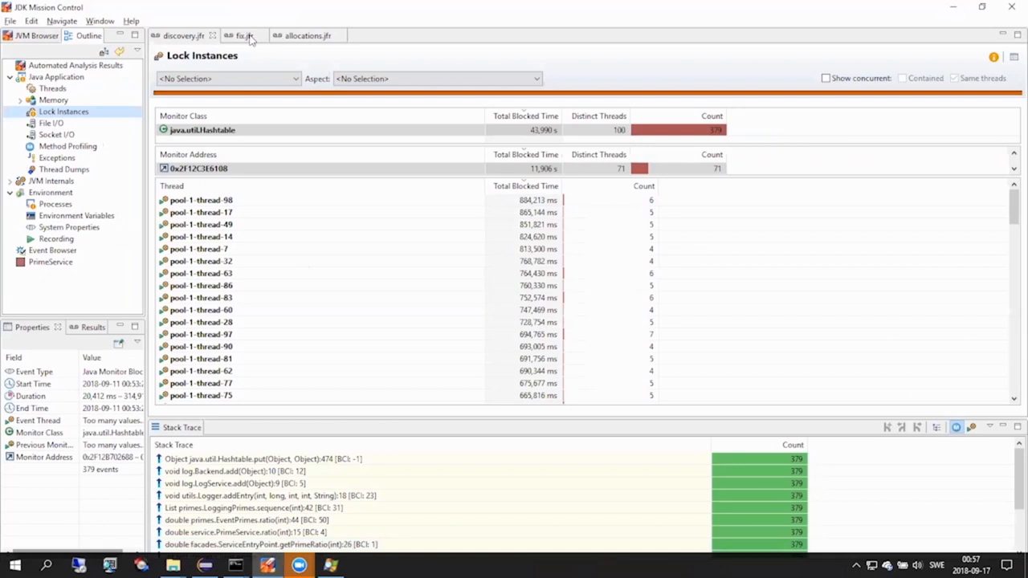
- Return to the discovery.jfr recording tab in JMC
left_click(52, 88)
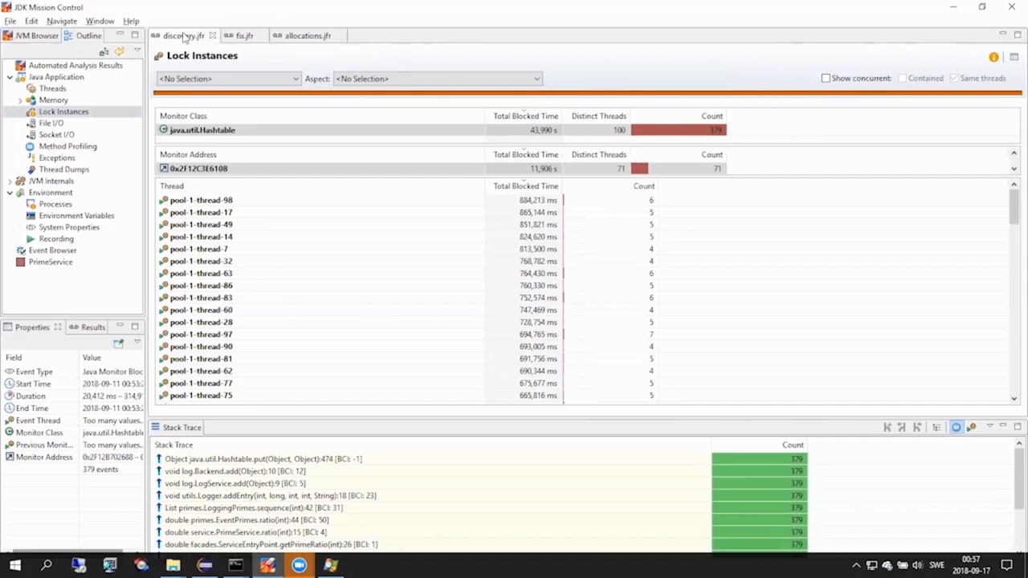
left_click(53, 88)
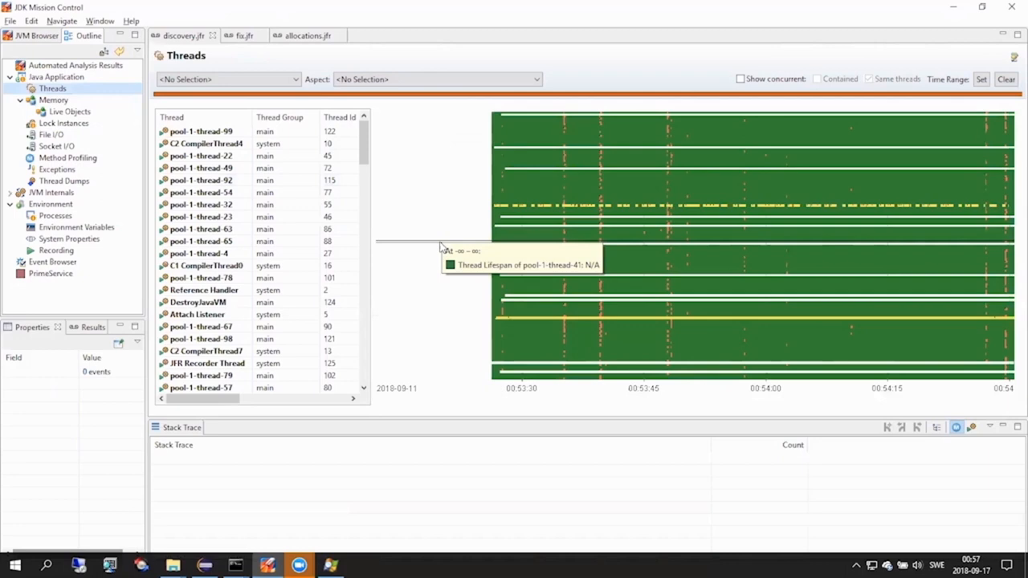
mouse_move(68, 71)
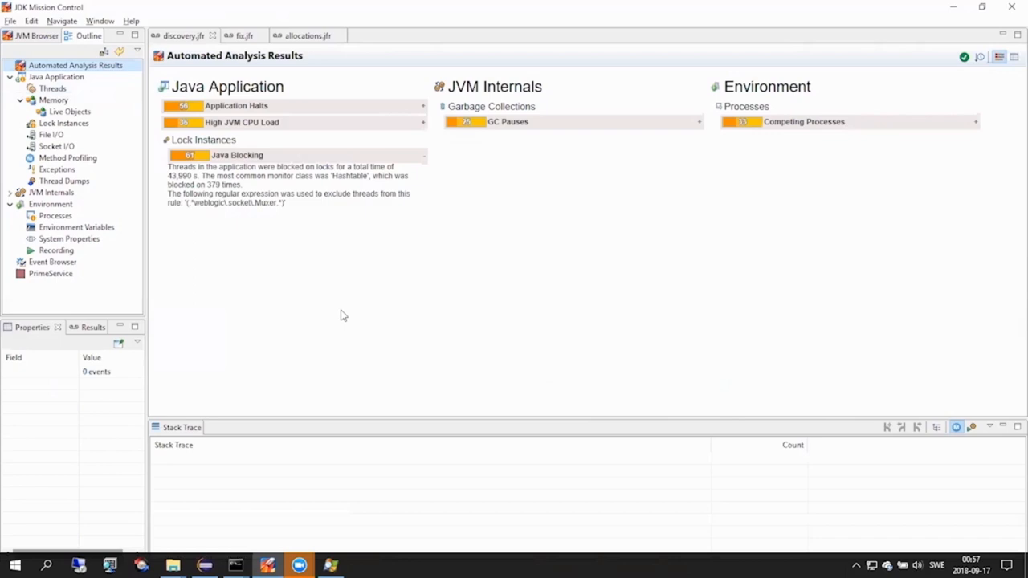
mouse_move(280, 221)
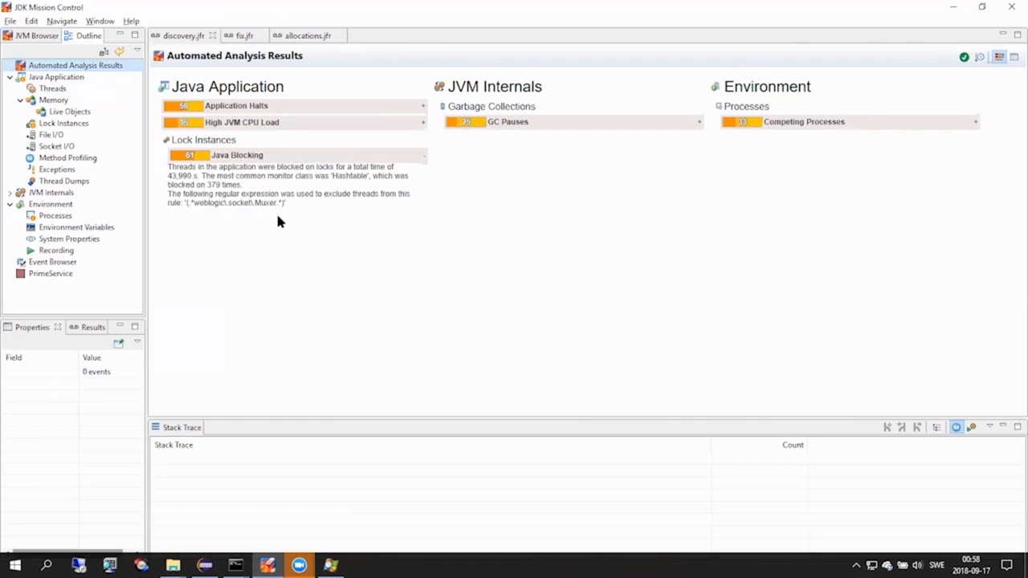
mouse_move(333, 175)
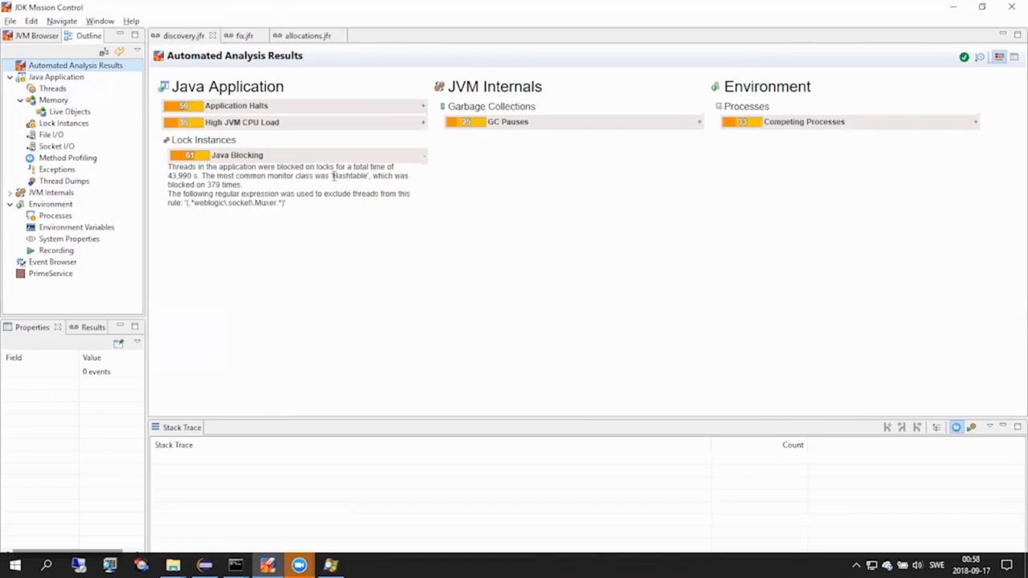
mouse_move(340, 207)
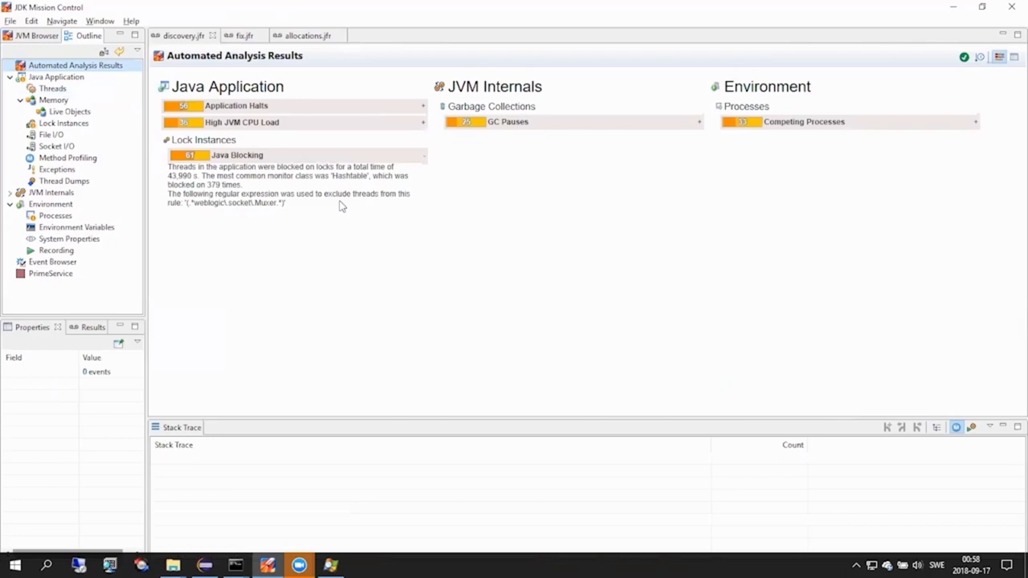
mouse_move(158, 115)
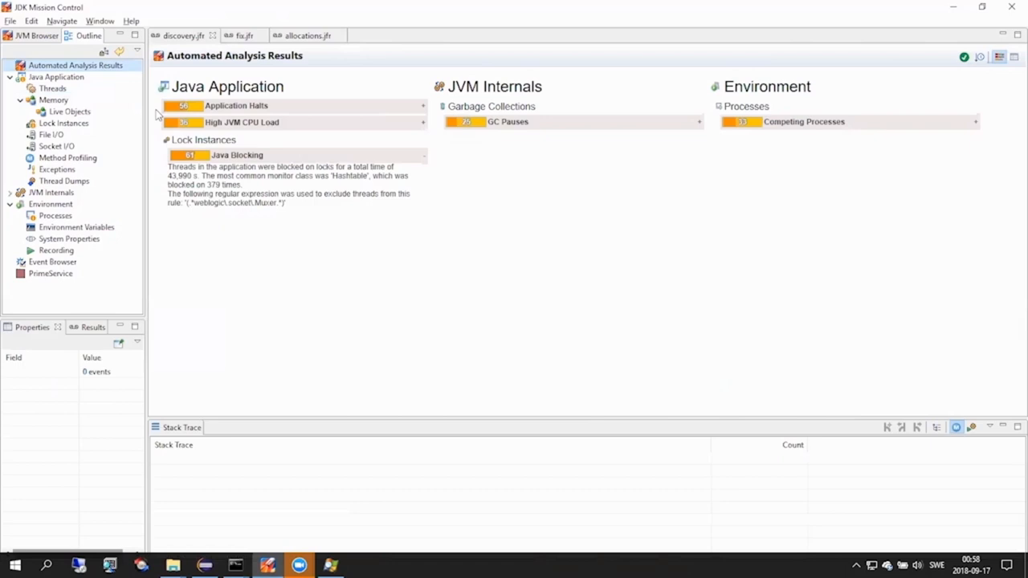
- Open fix.jfr's Threads page to see its thread timeline
left_click(53, 89)
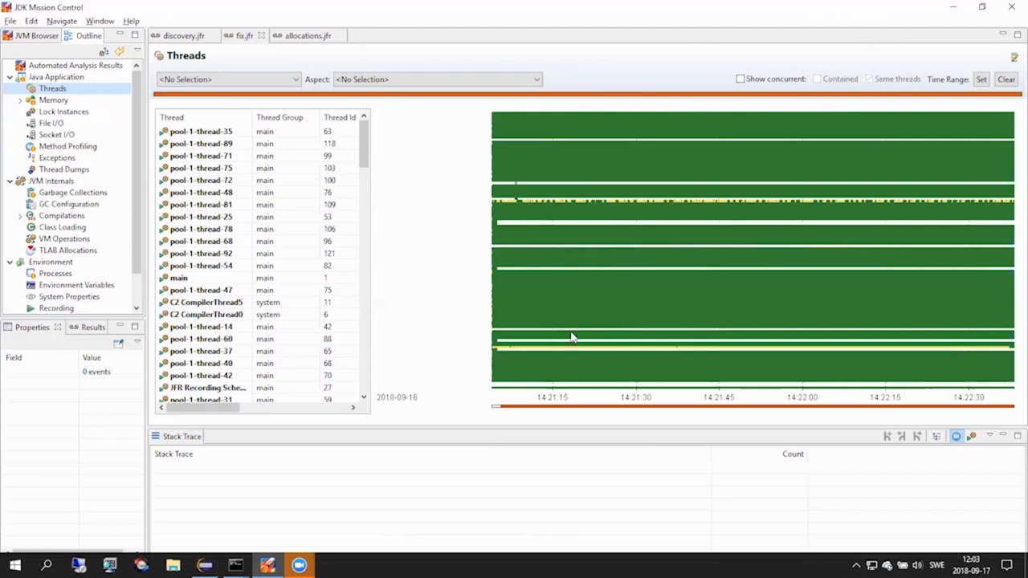
- Open fix.jfr's Memory page showing the sawtooth used-heap chart
left_click(54, 100)
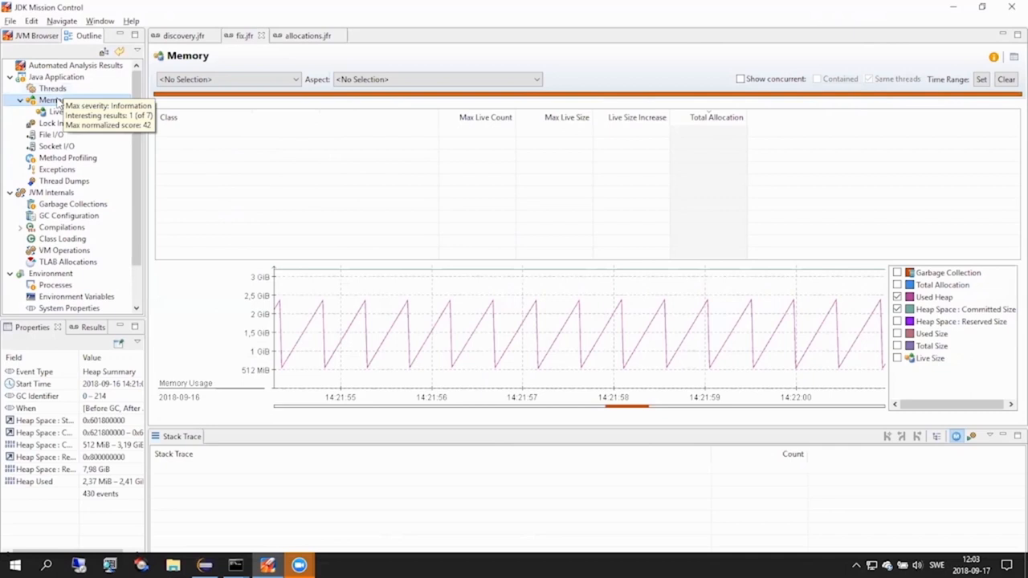
mouse_move(574, 470)
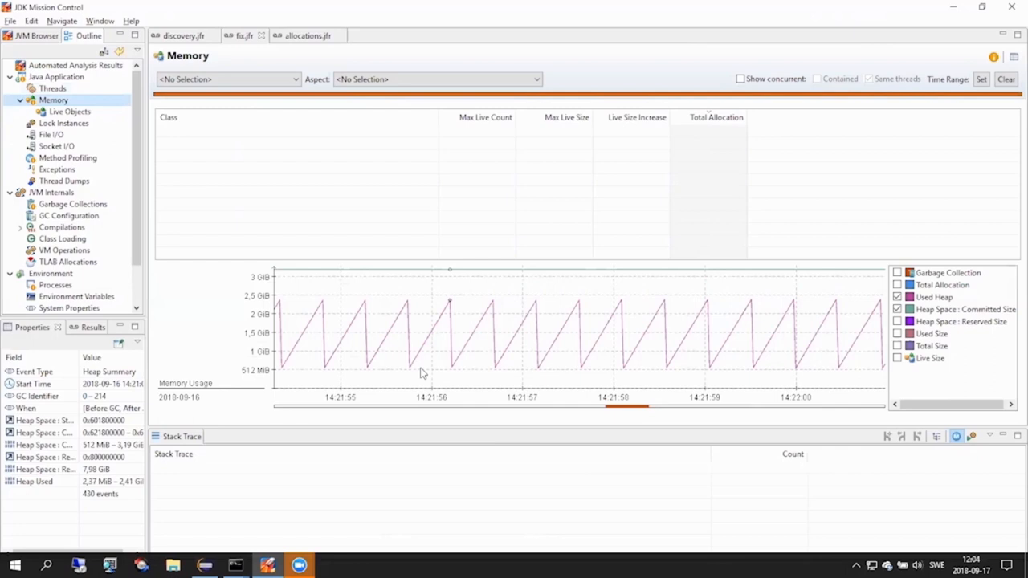
mouse_move(417, 355)
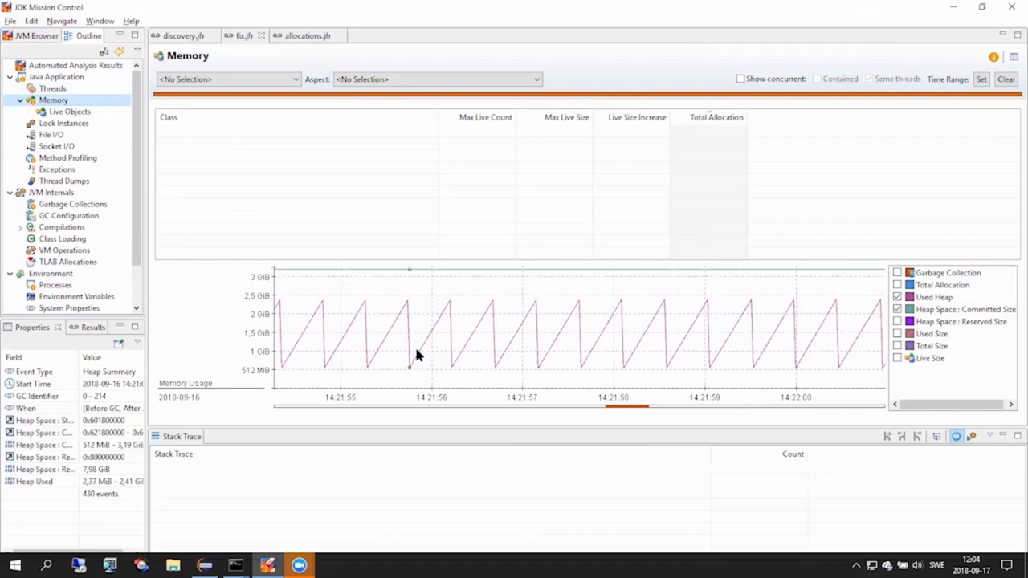
mouse_move(450, 313)
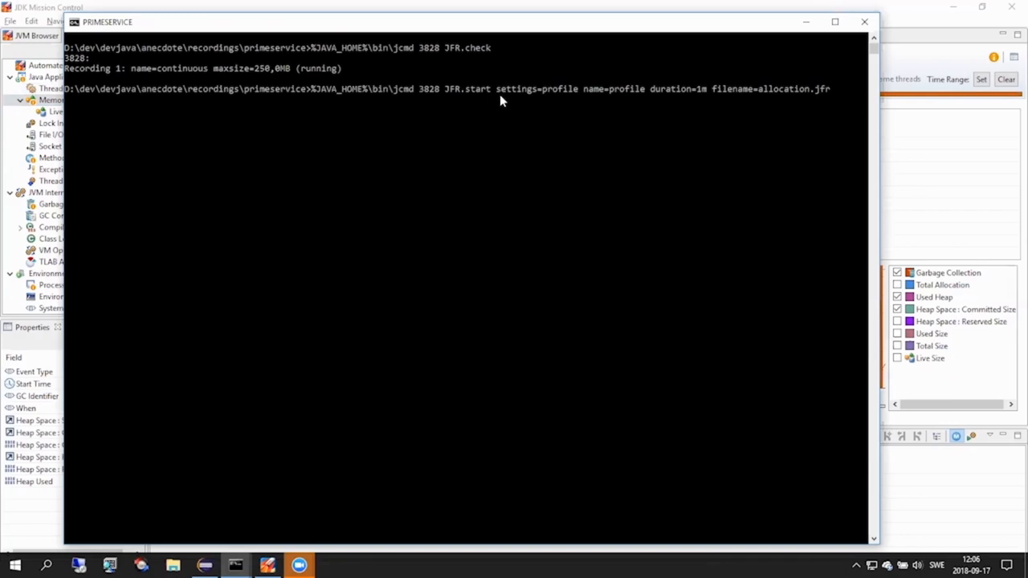
mouse_move(568, 100)
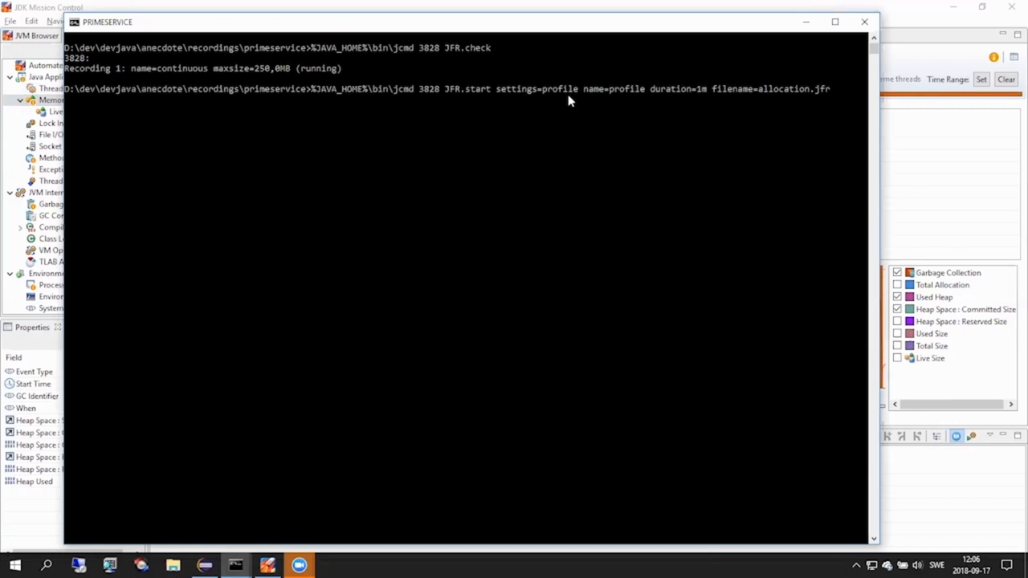
mouse_move(656, 99)
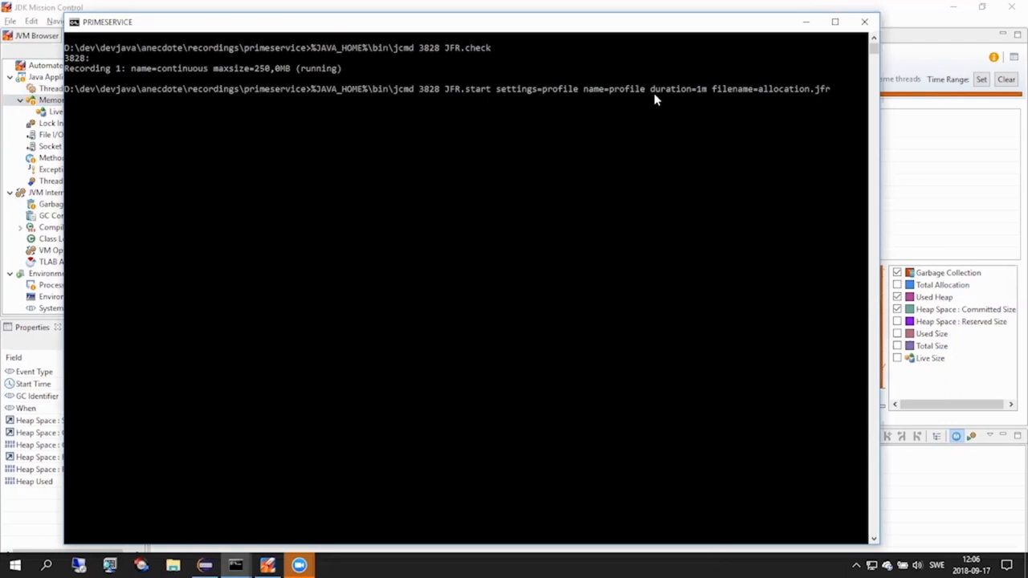
mouse_move(705, 98)
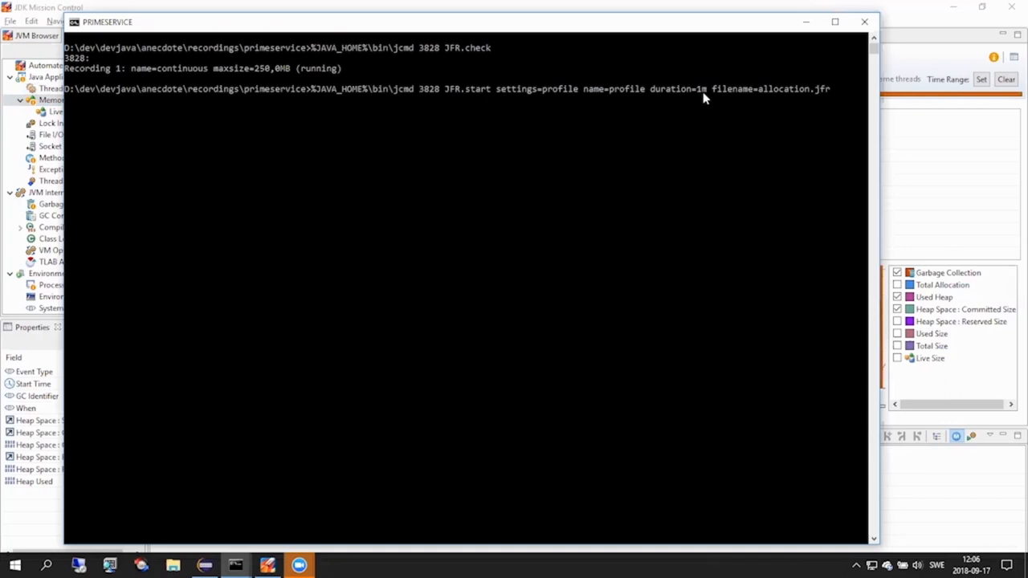
mouse_move(719, 100)
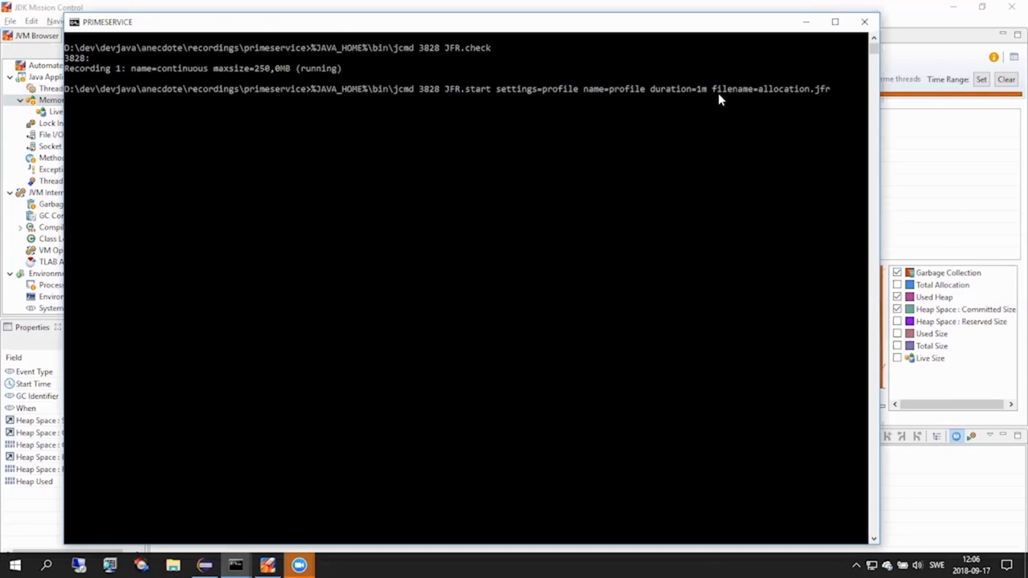
mouse_move(829, 100)
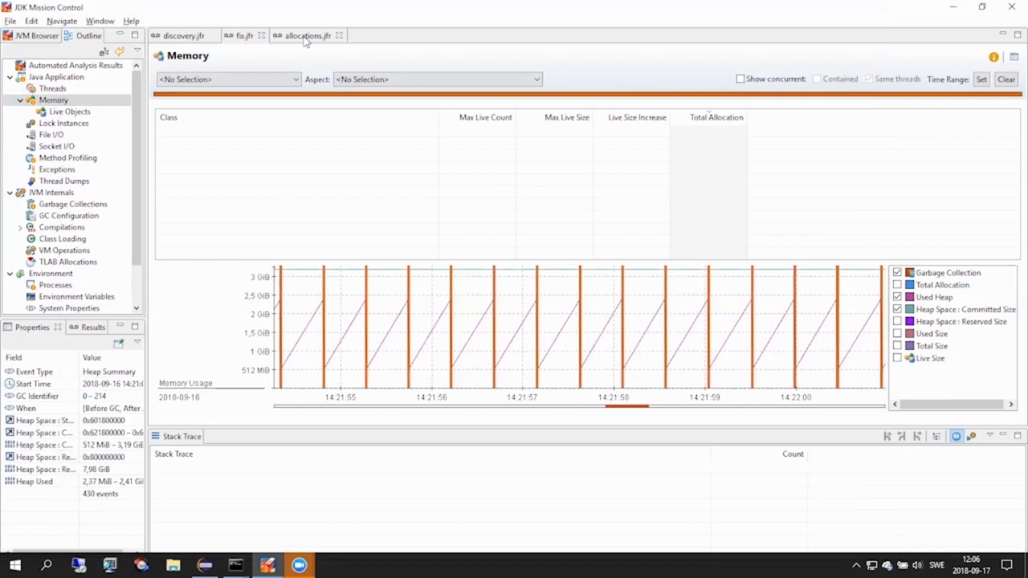
left_click(308, 36)
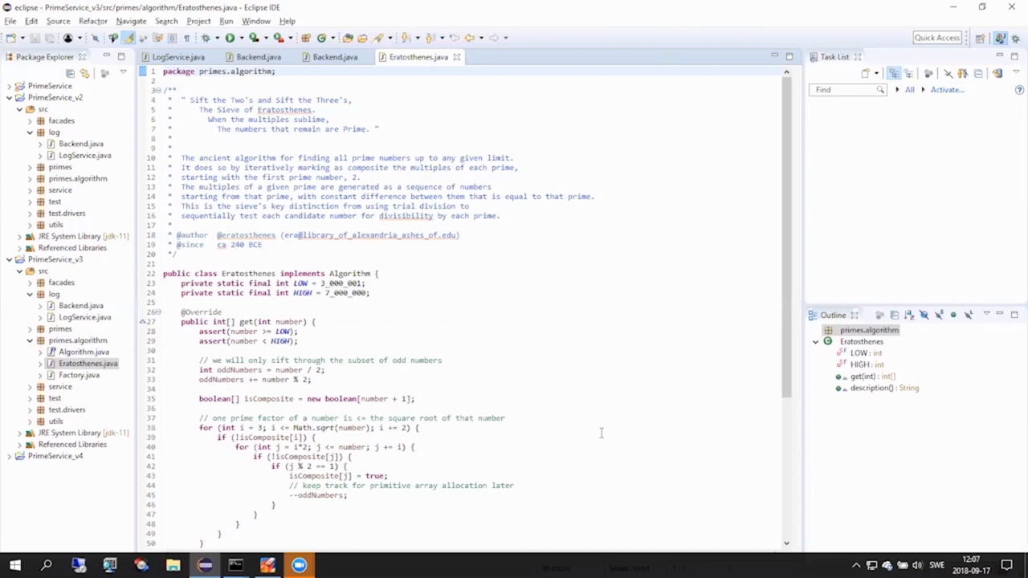
left_click(401, 399)
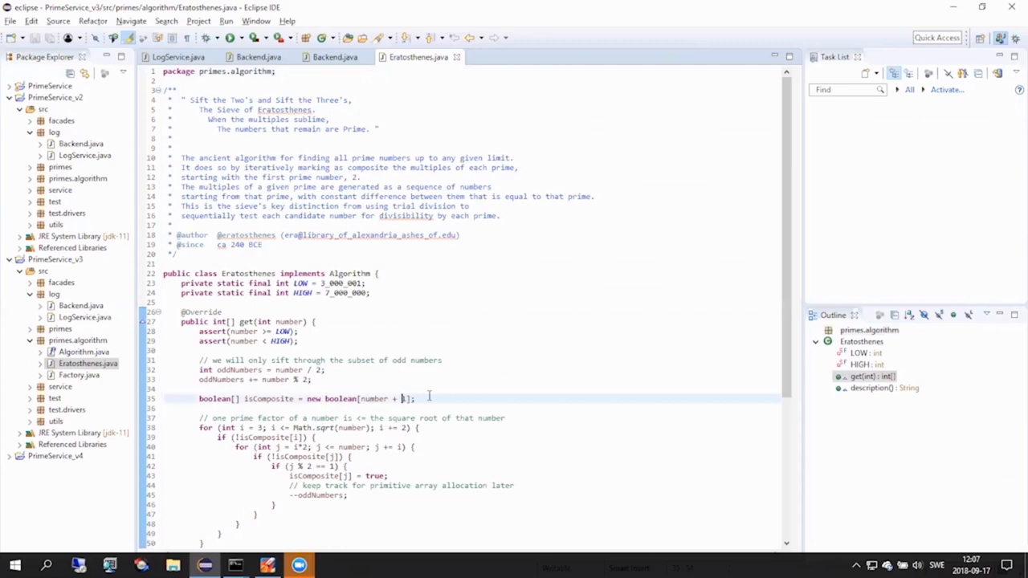
triple_click(305, 398)
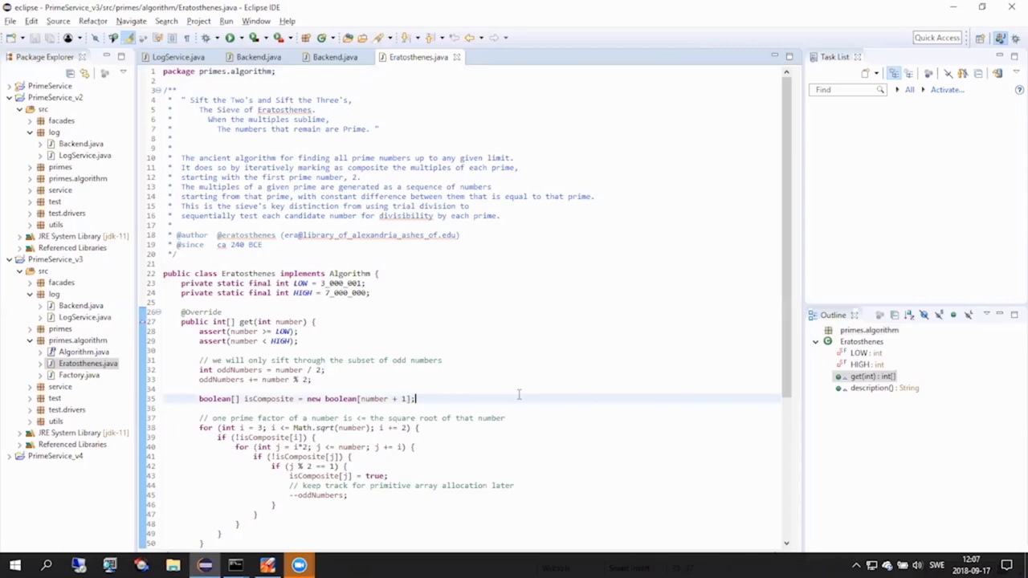
key("alt+tab")
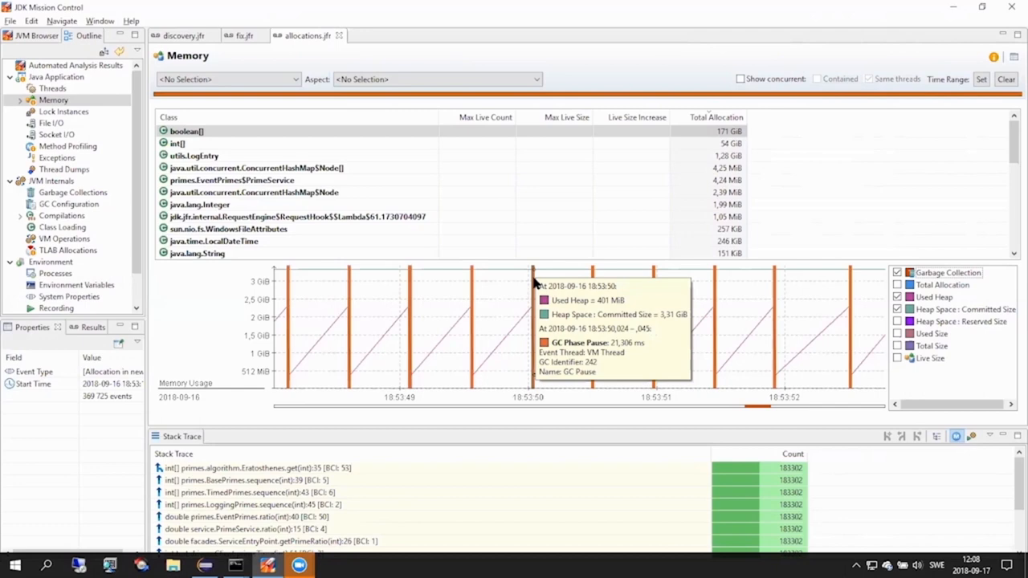
mouse_move(477, 299)
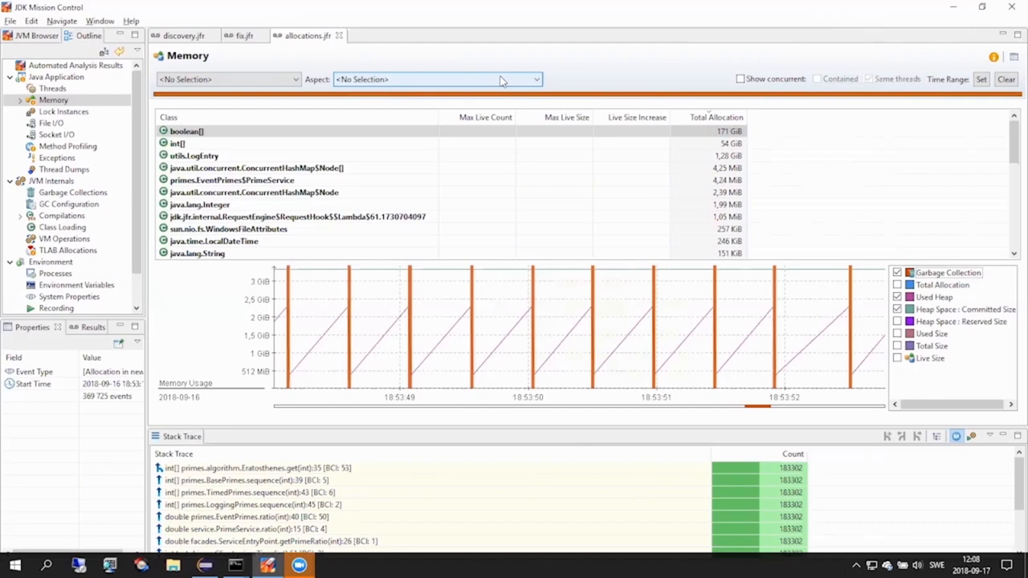
mouse_move(473, 290)
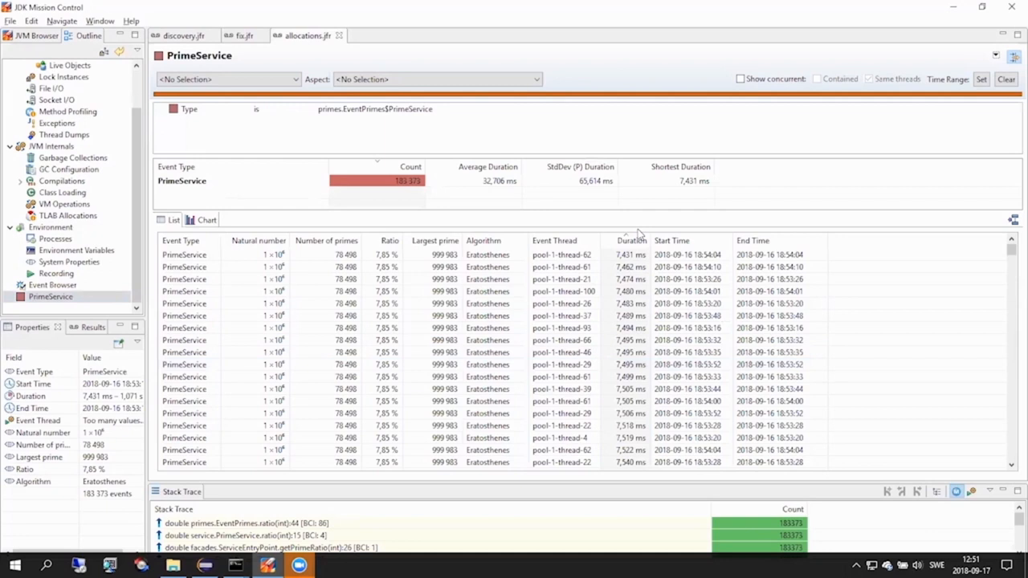
mouse_move(498, 247)
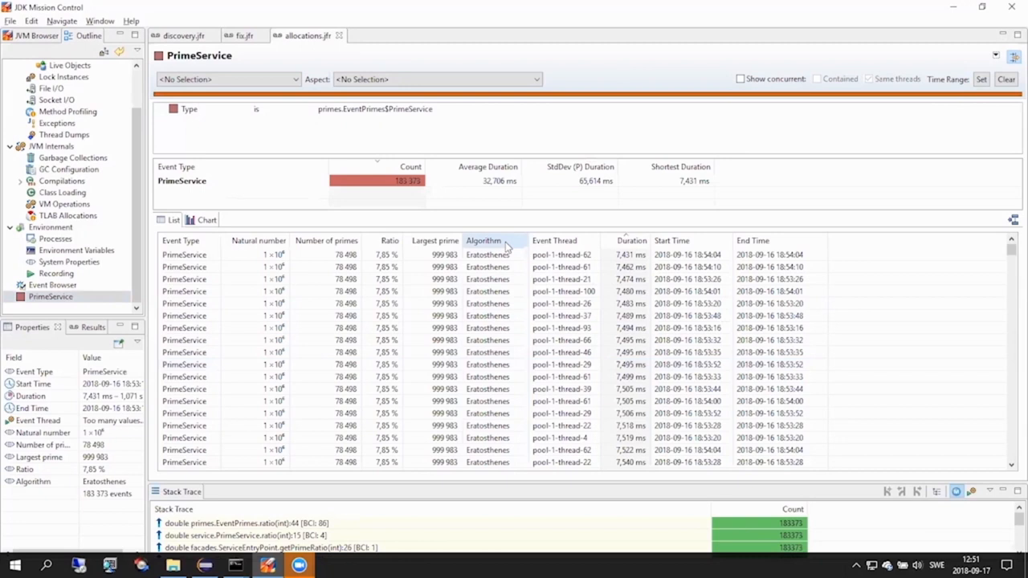
mouse_move(501, 245)
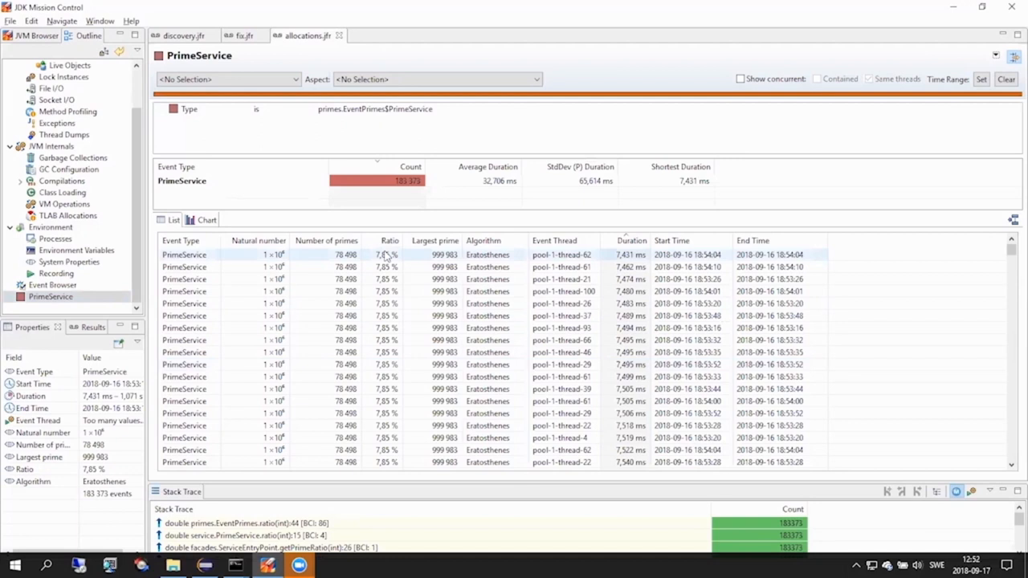
mouse_move(390, 241)
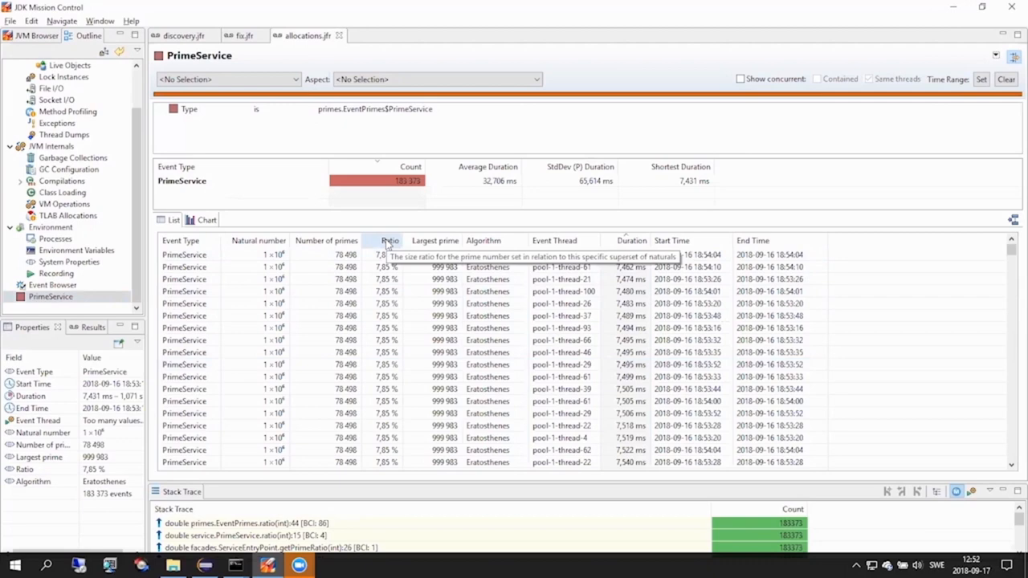